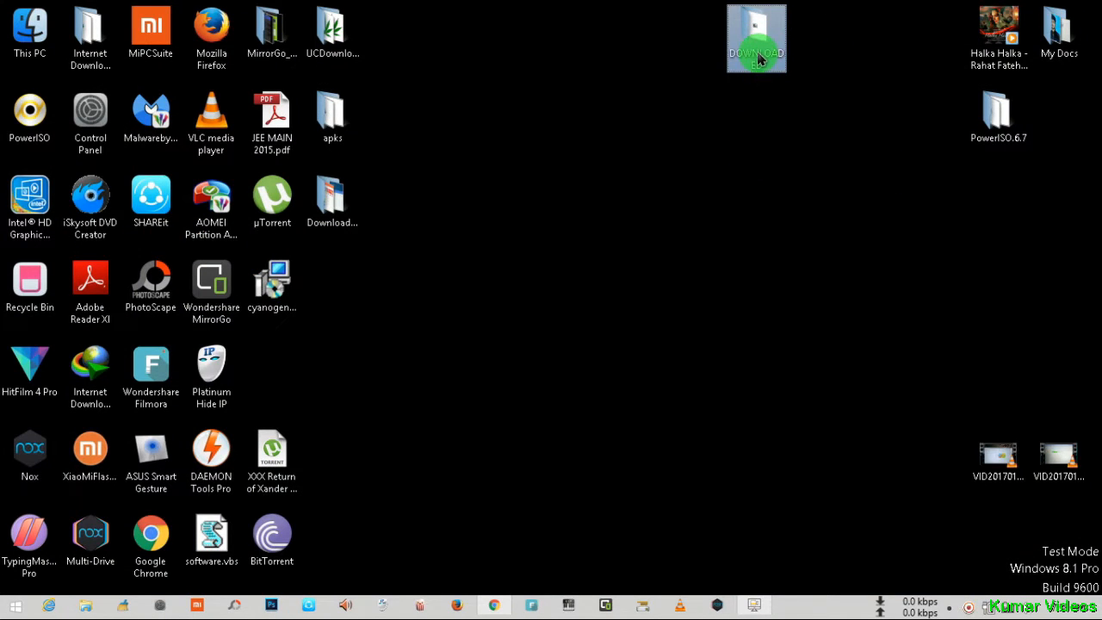
Open the DOWNLOADED folder and extract the fastboot_edl archive
double_click(756, 33)
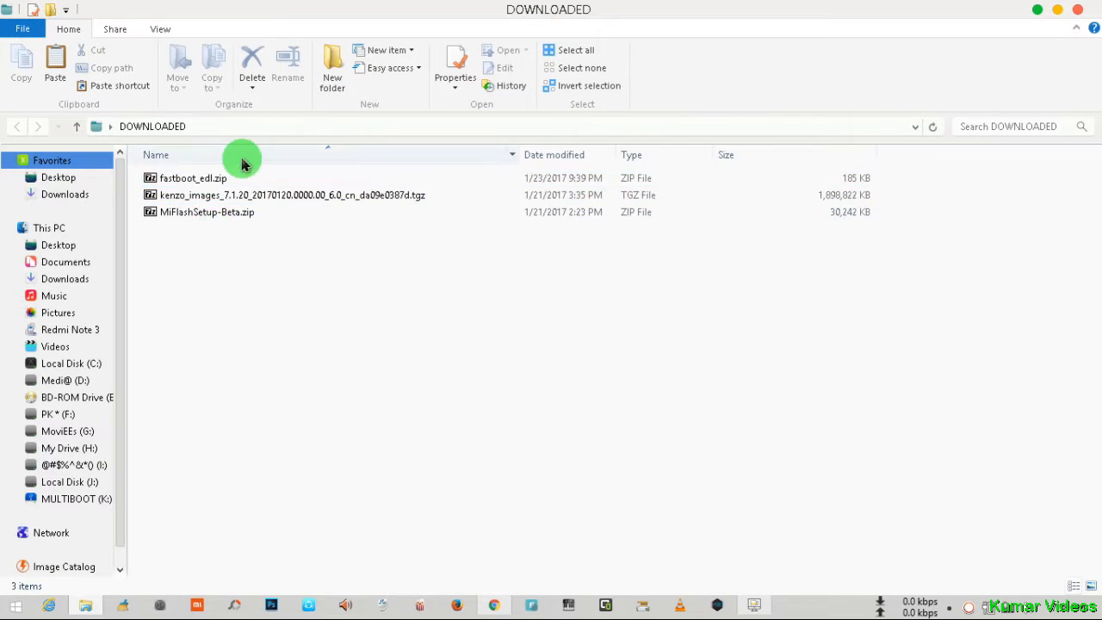
click(194, 177)
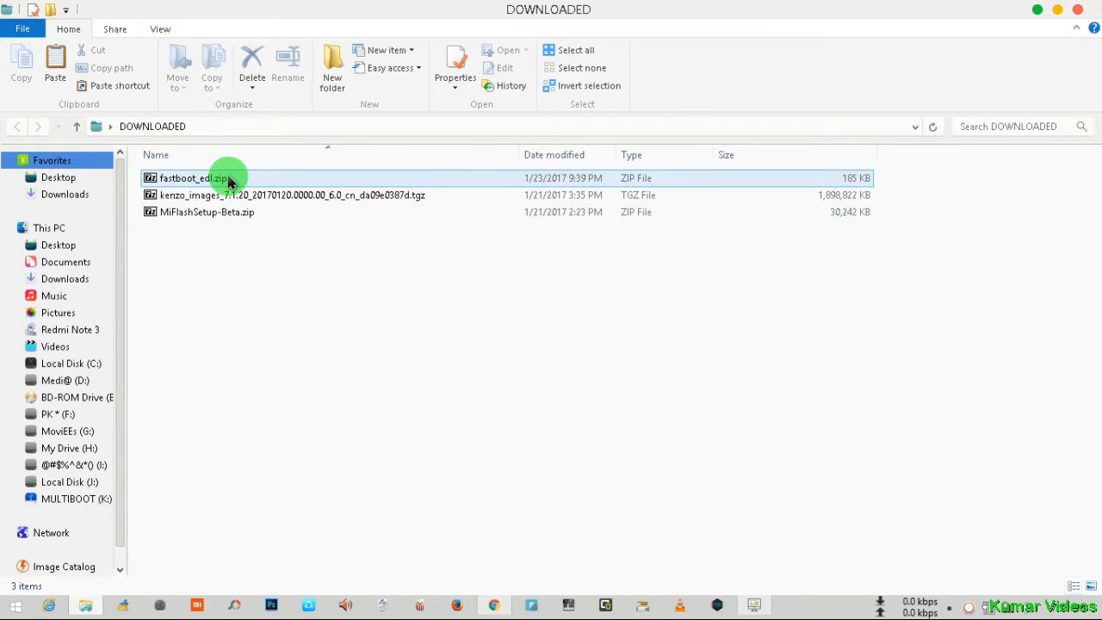
right_click(193, 177)
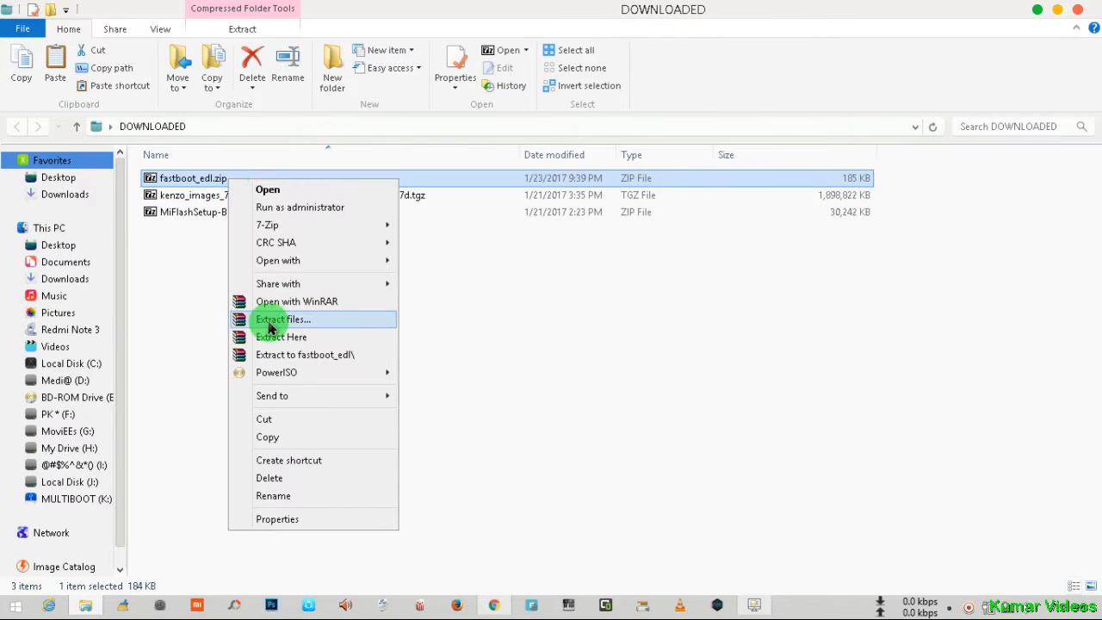
click(282, 319)
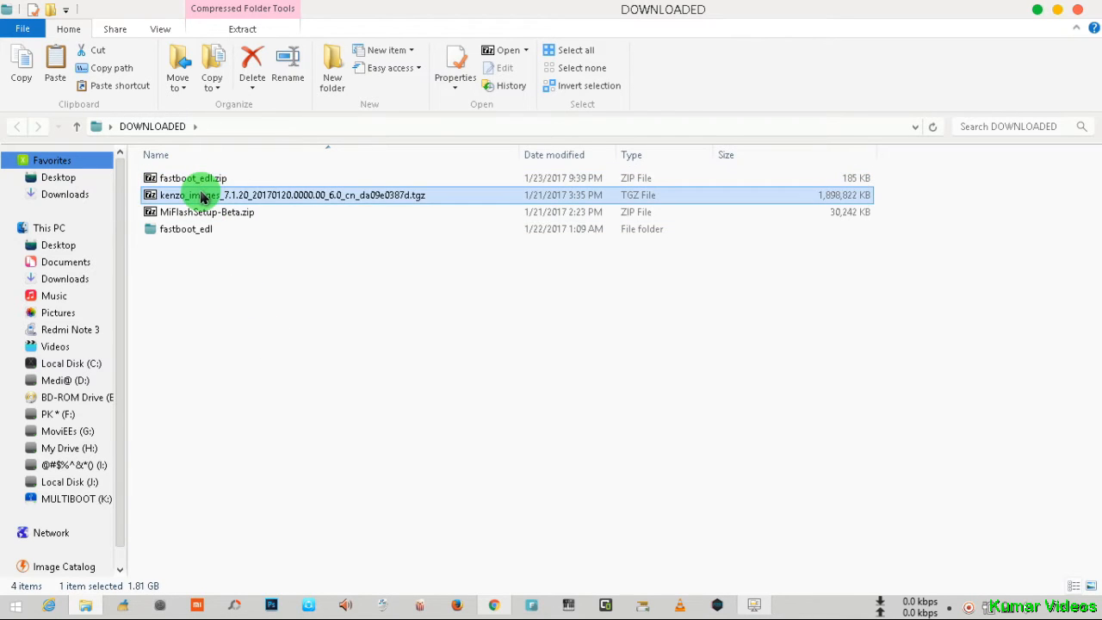
Extract the kenzo images and MiFlashSetup-Beta archives into the same folder
right_click(203, 195)
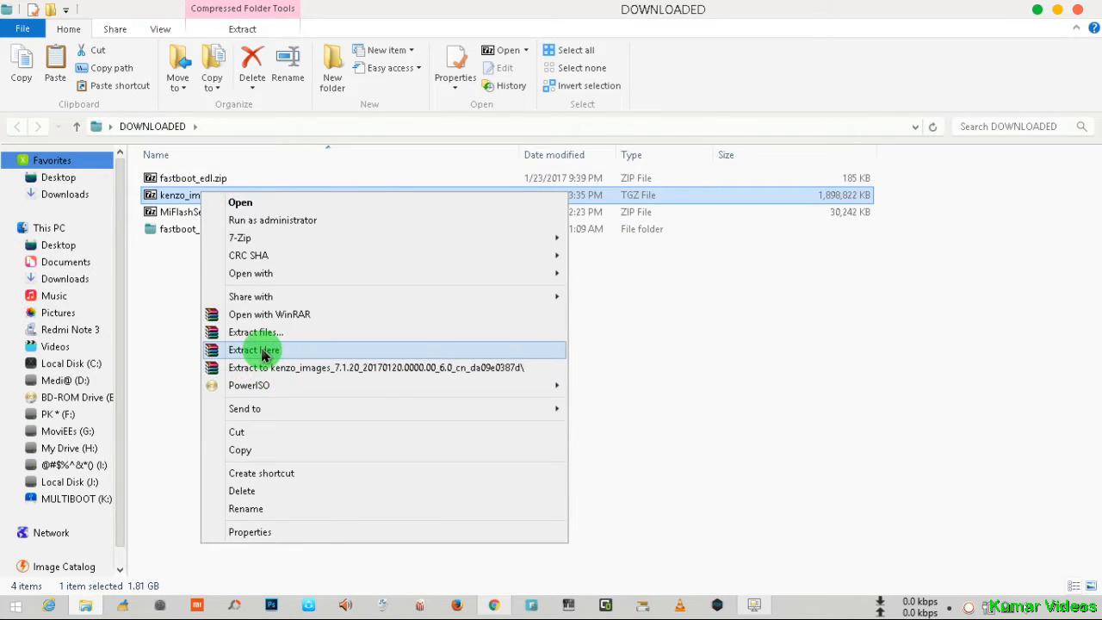
click(254, 349)
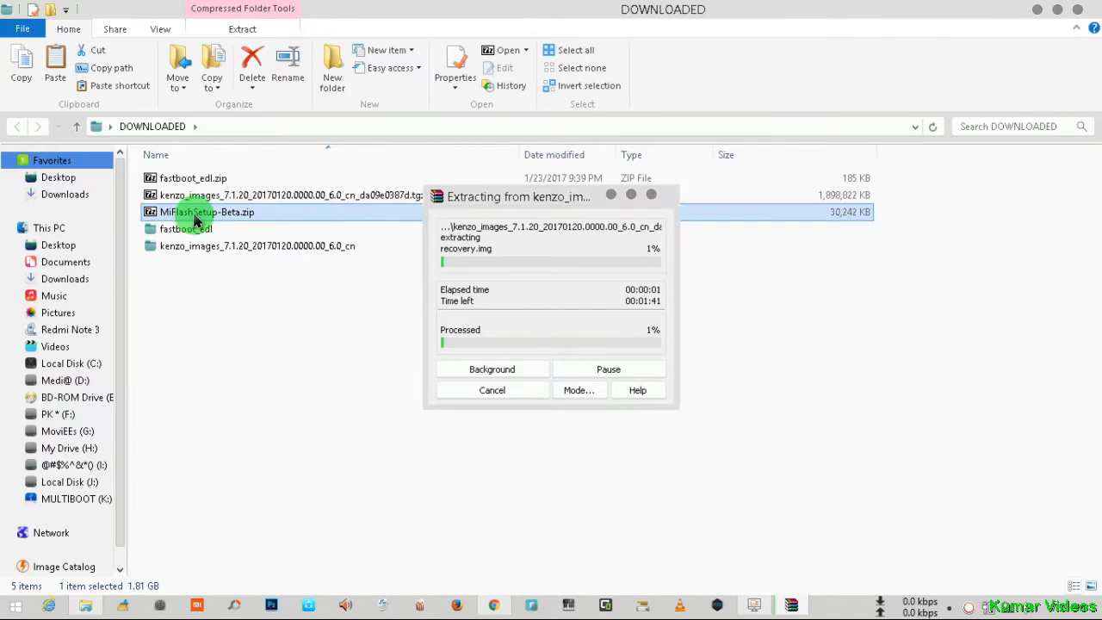
right_click(207, 212)
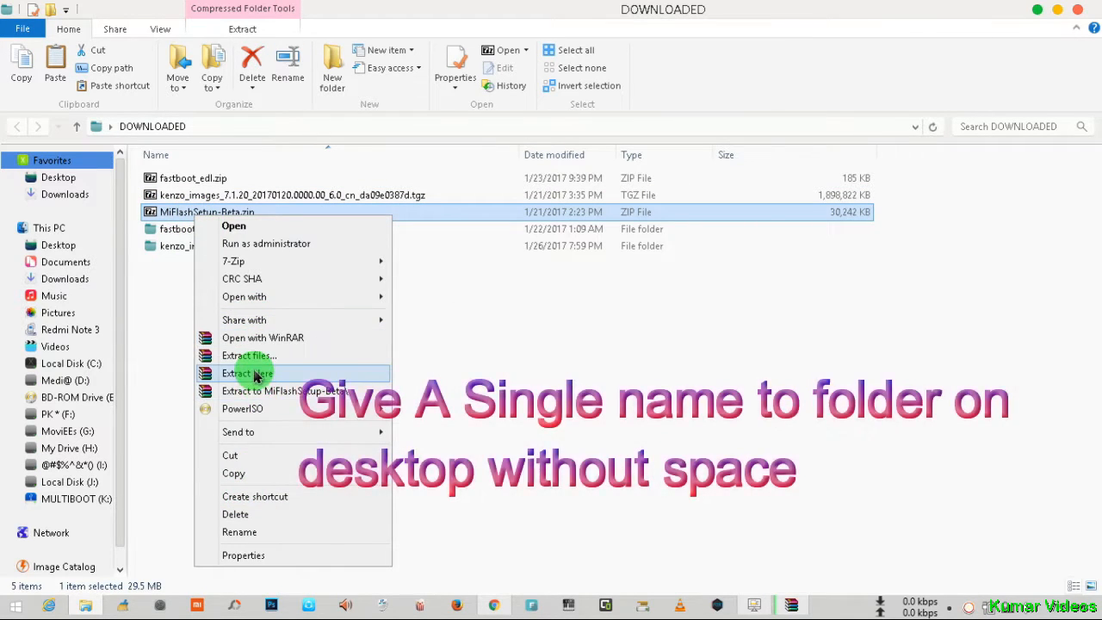
click(247, 372)
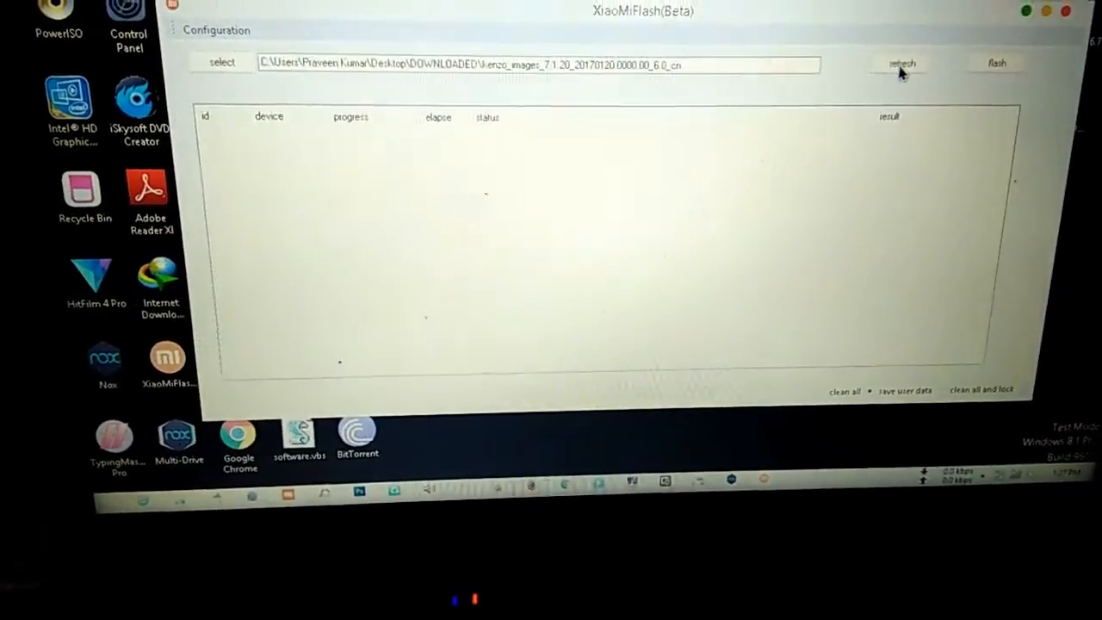
Refresh to list the phone as COM10 and confirm kenzo_images as the firmware folder
click(899, 63)
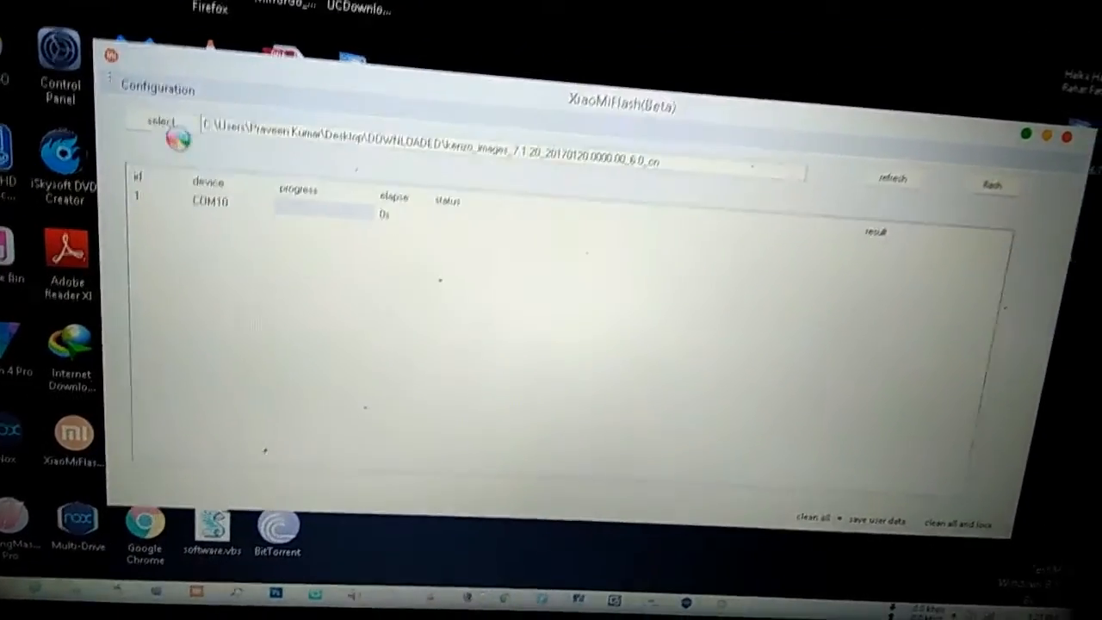
click(160, 127)
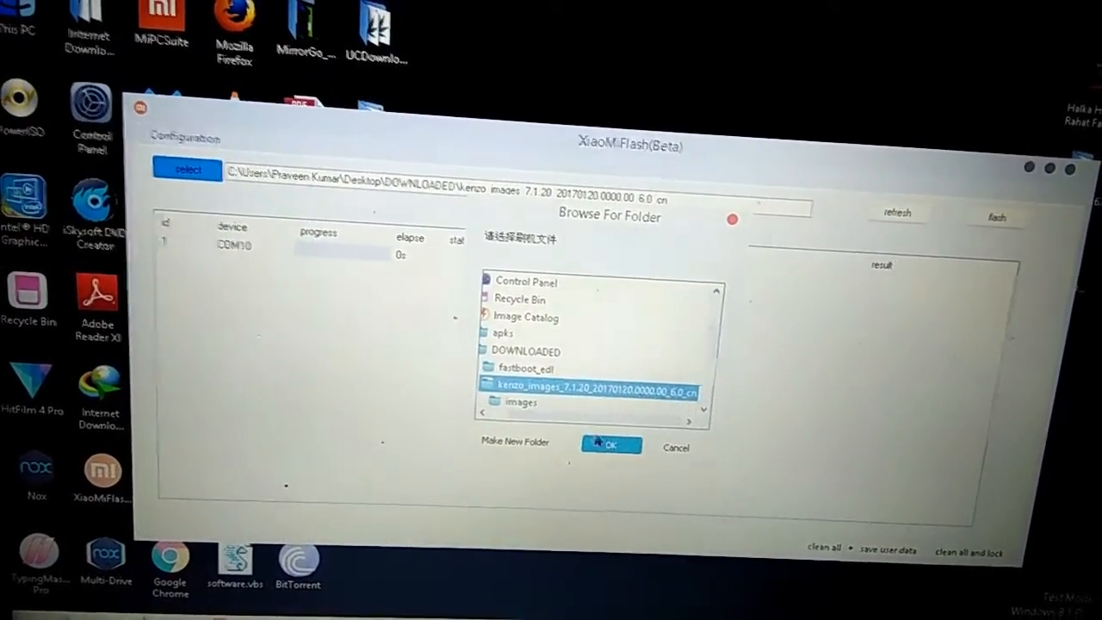
click(610, 446)
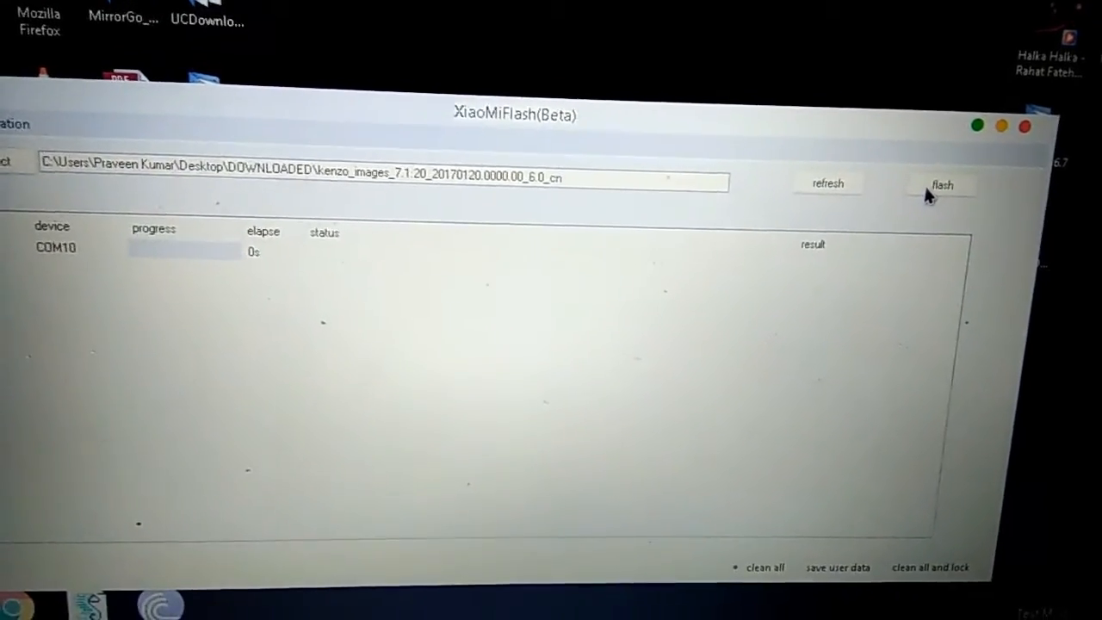
click(942, 184)
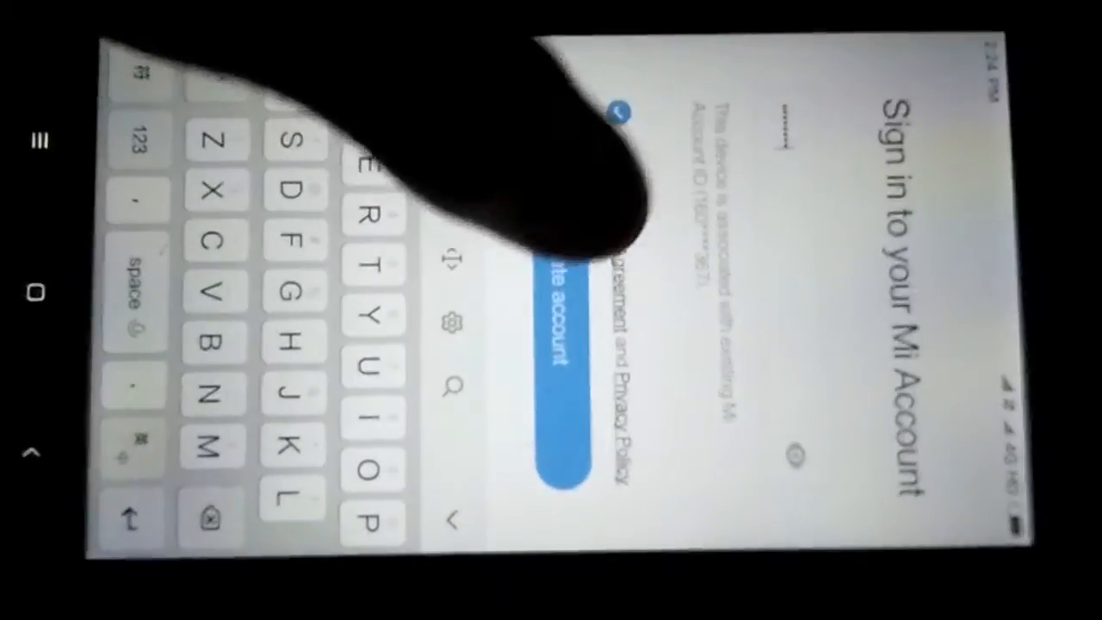
Enter the Mi Account password and sign in to reach the home screen
click(559, 302)
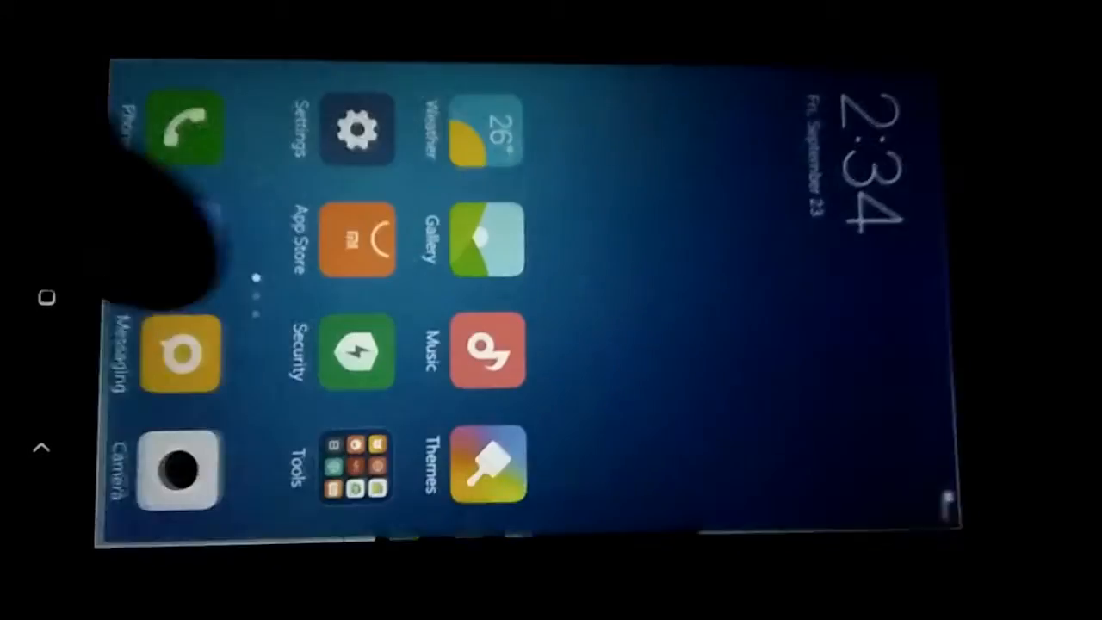
click(486, 464)
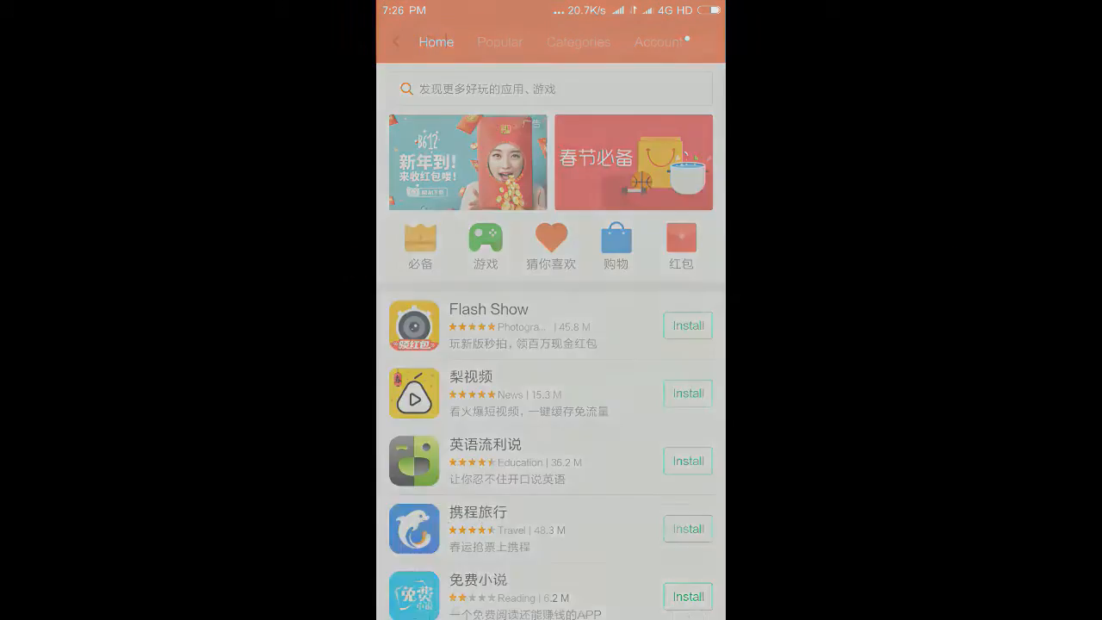
Search 'google', install 谷歌安装器 from the Baidu results, and check Downloads
click(551, 88)
text(google)
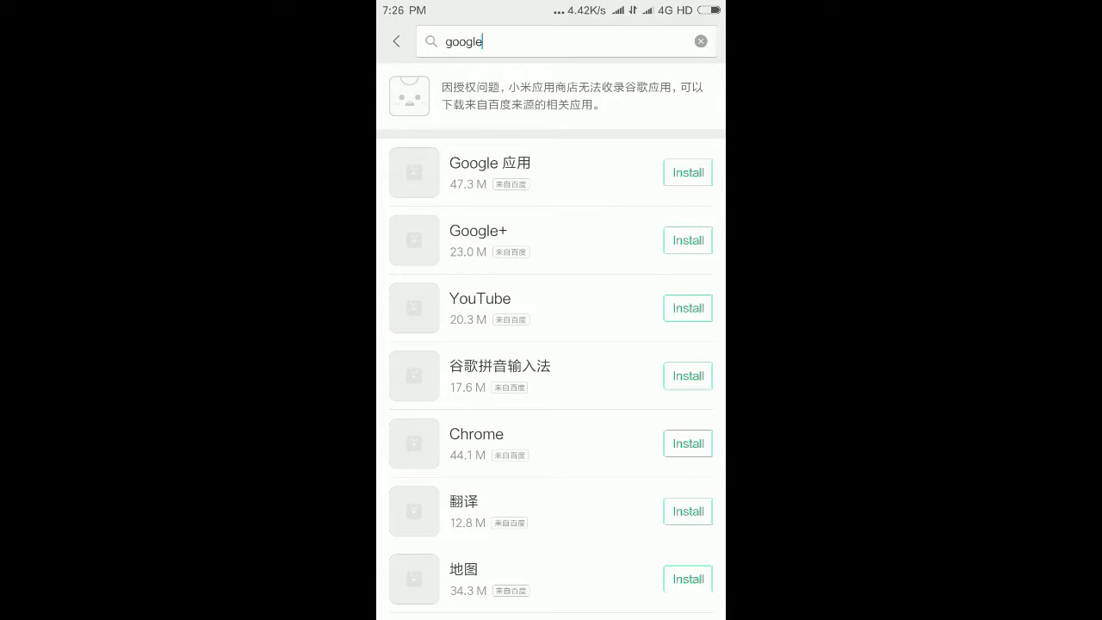
scroll(down, 3)
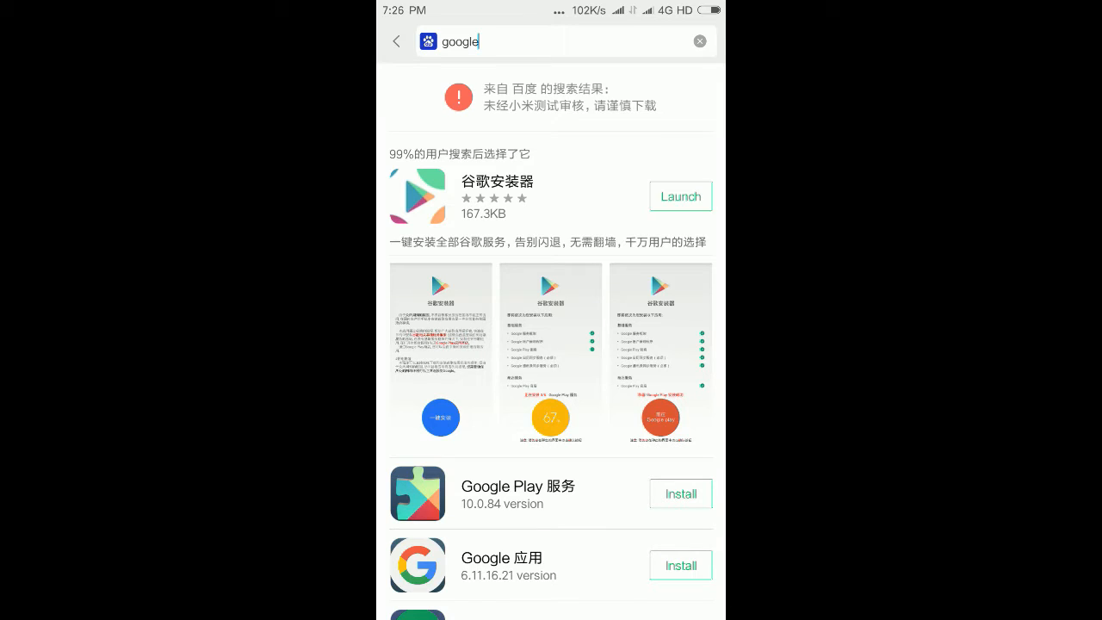
click(680, 196)
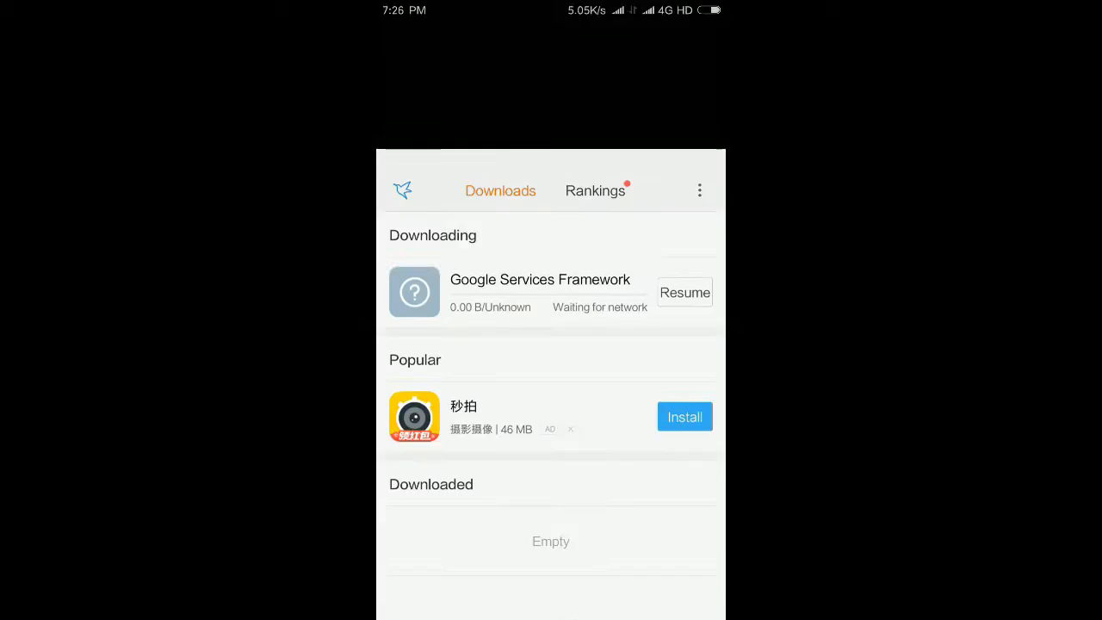
Resume the waiting Google Services Framework download
click(698, 190)
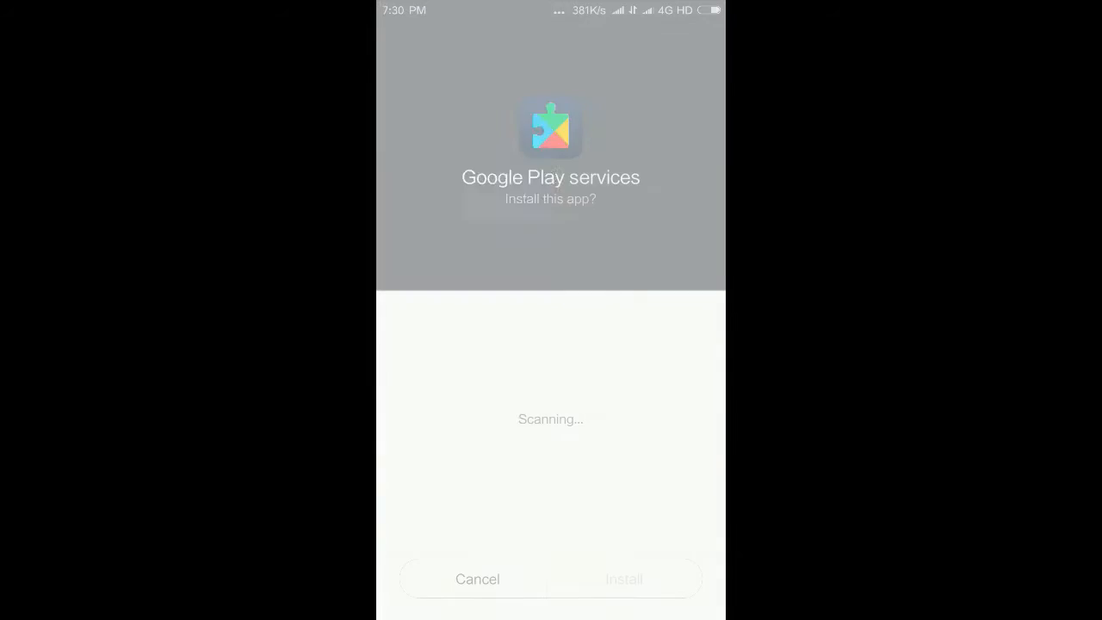
Confirm installing Google Play services from the 谷歌安装器 prompt
click(623, 578)
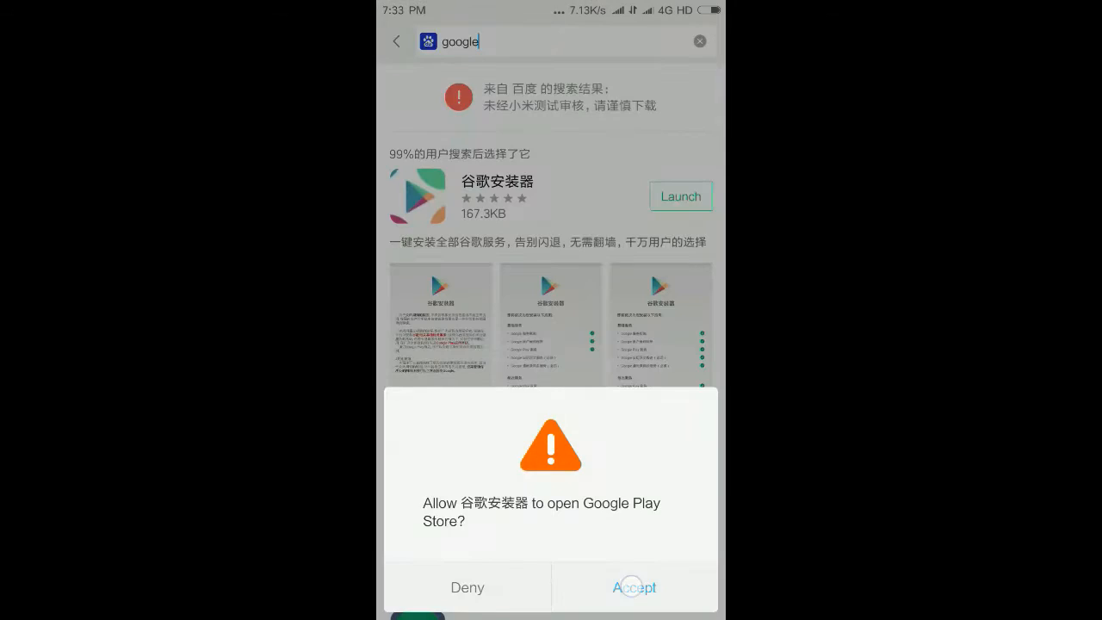
Accept opening Play Store, confirm Google is reachable, then accept again
click(634, 587)
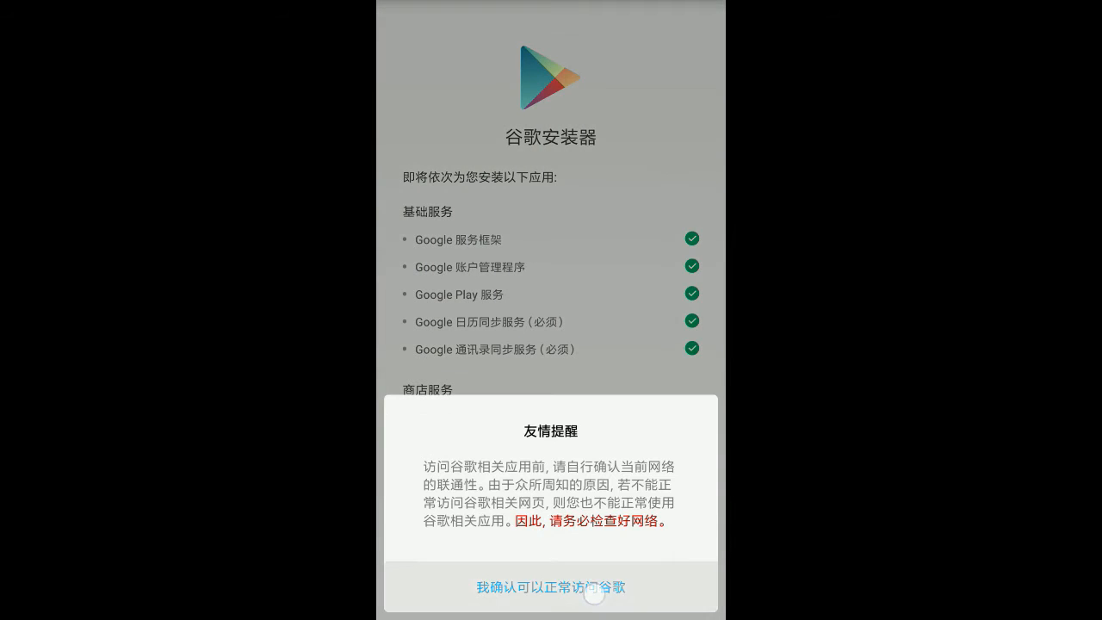
click(550, 587)
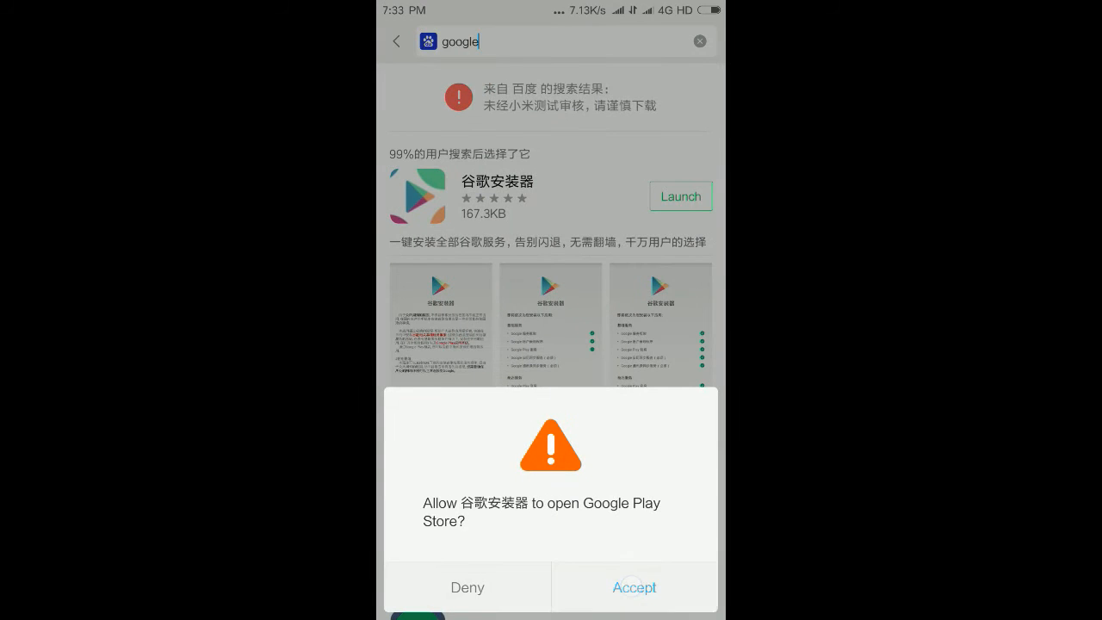
click(633, 587)
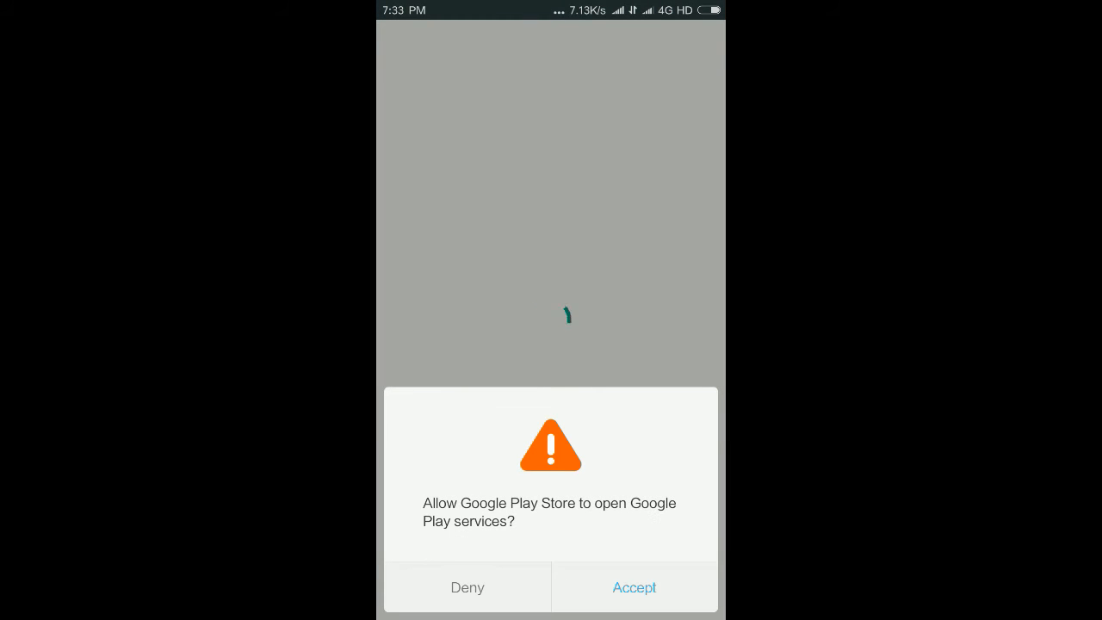
Allow Google Play Store to open Google Play services
click(634, 587)
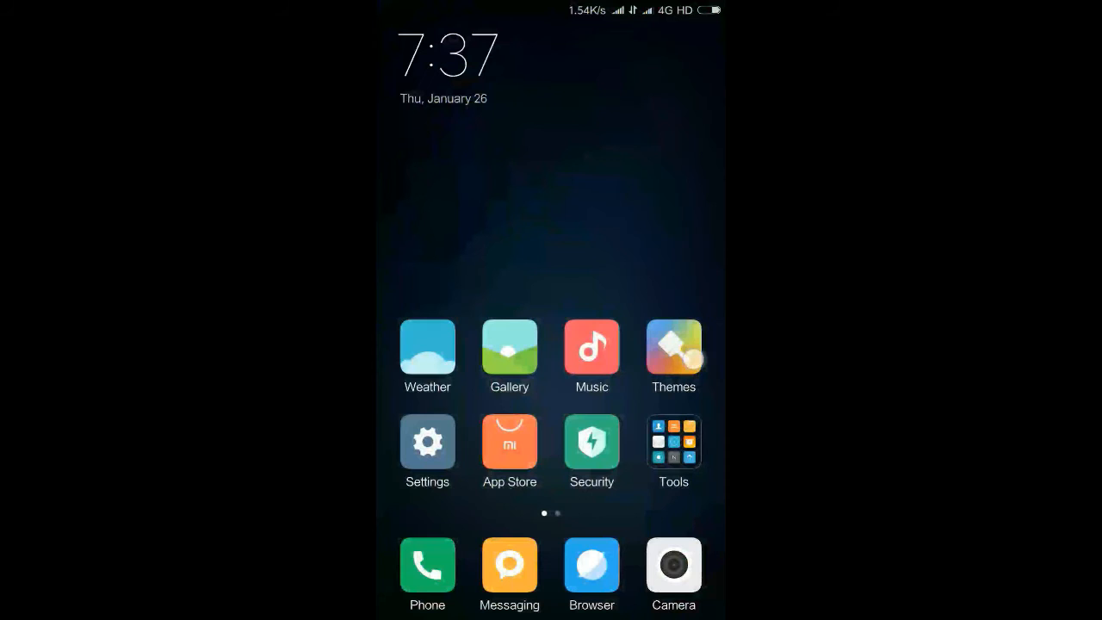
Search Themes for 7 and apply the 7×7 underwater theme
scroll(left, 3)
text(7)
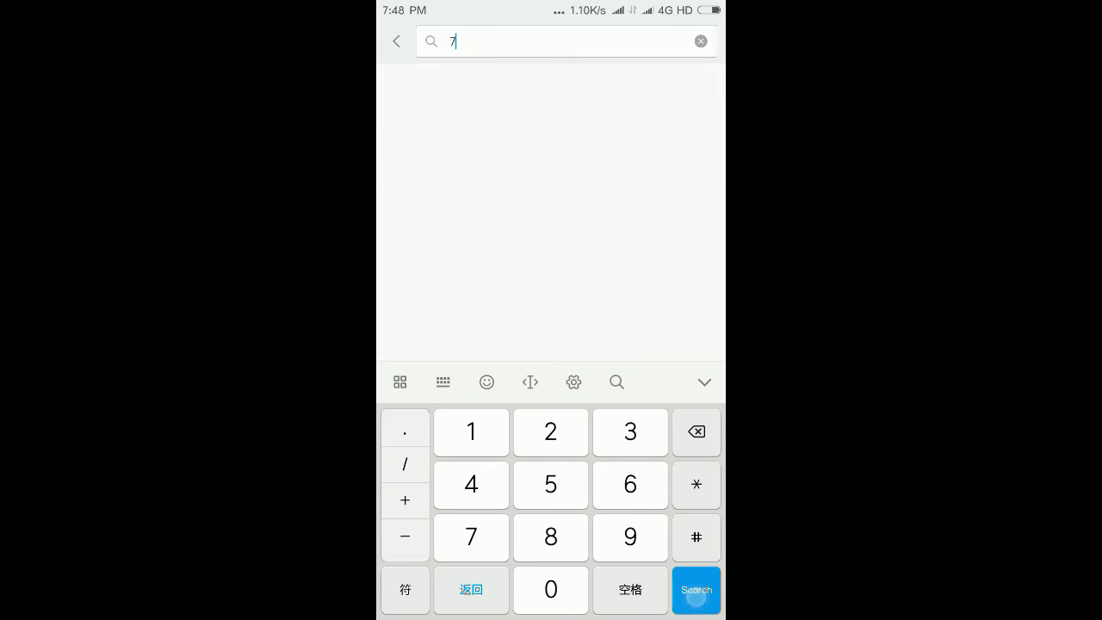
click(695, 590)
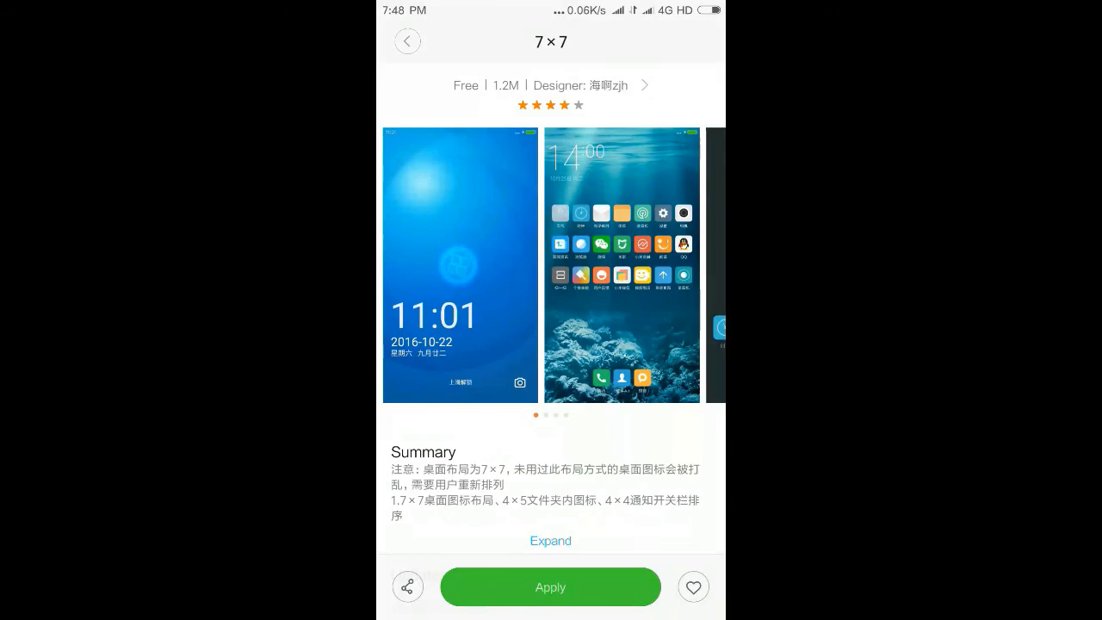
click(550, 586)
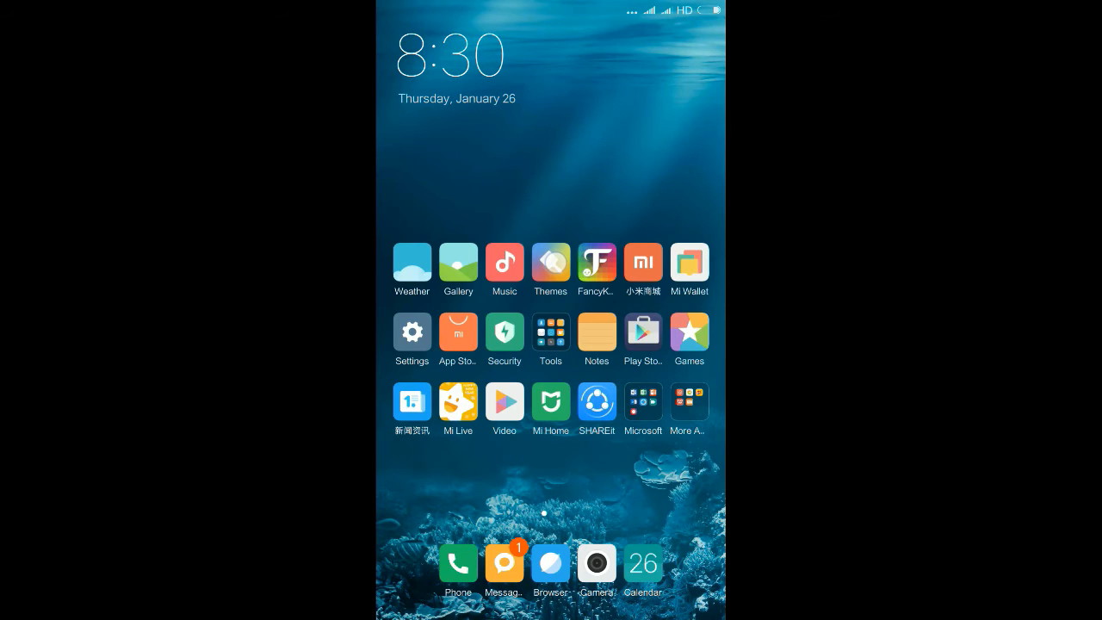
click(550, 265)
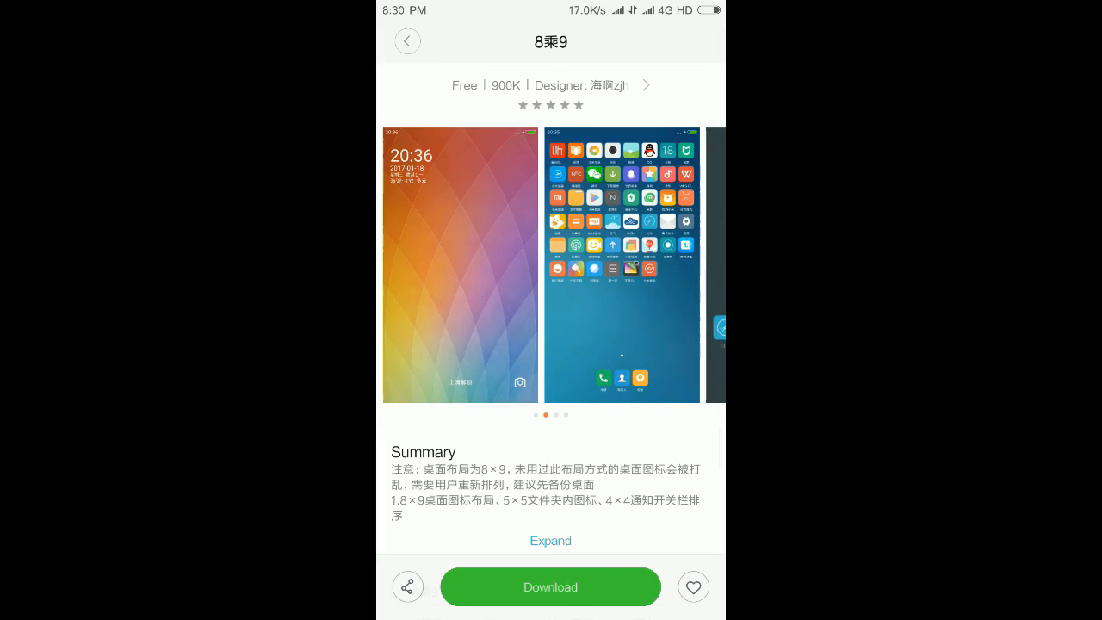
scroll(left, 3)
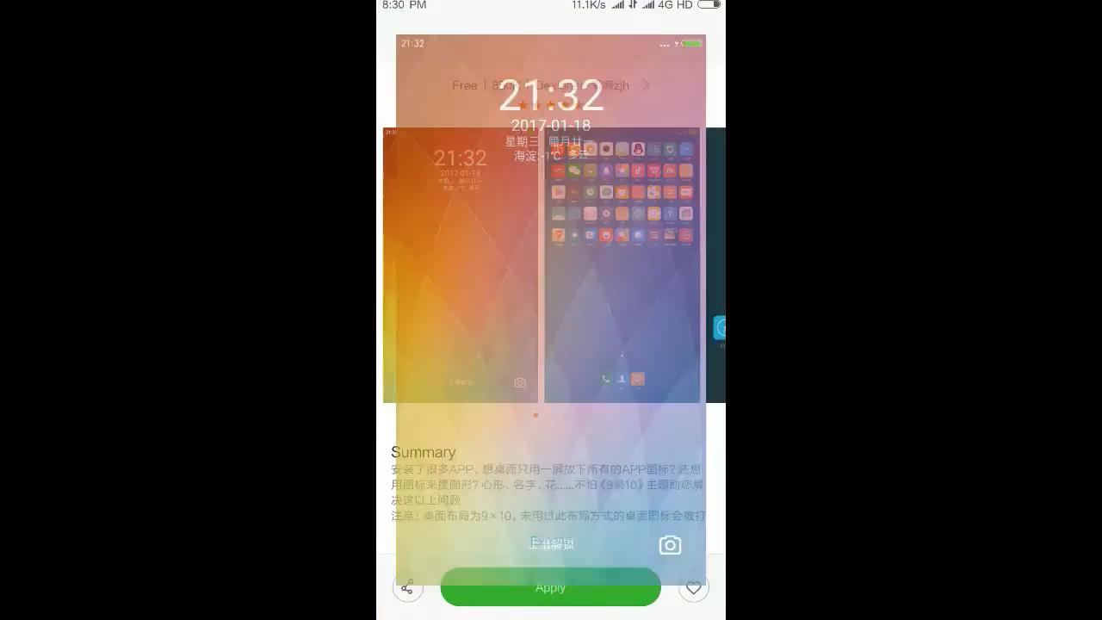
click(550, 587)
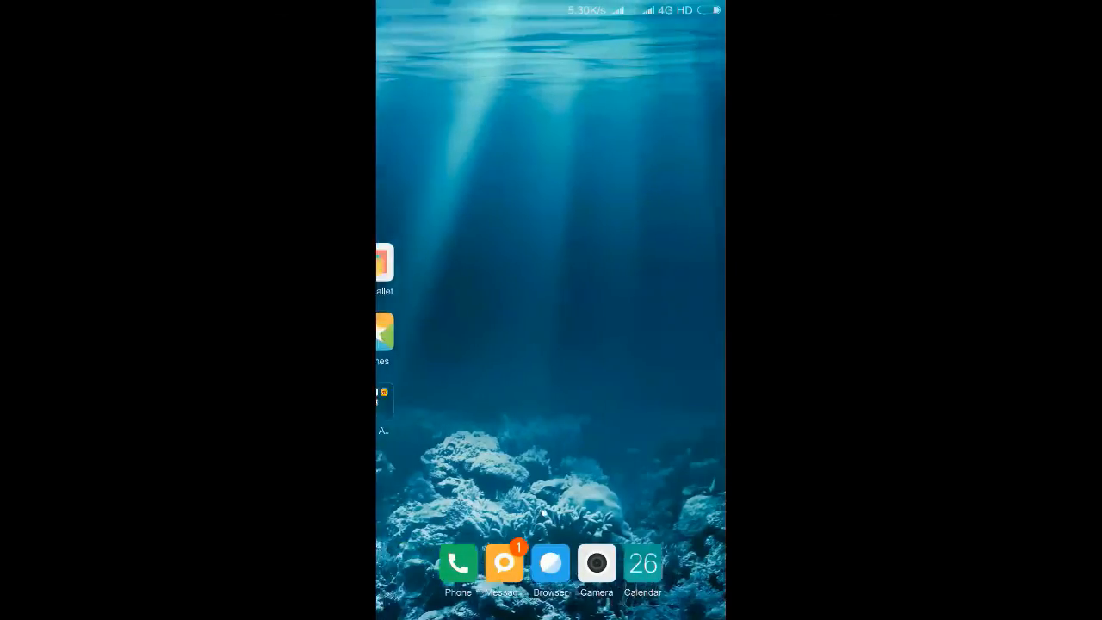